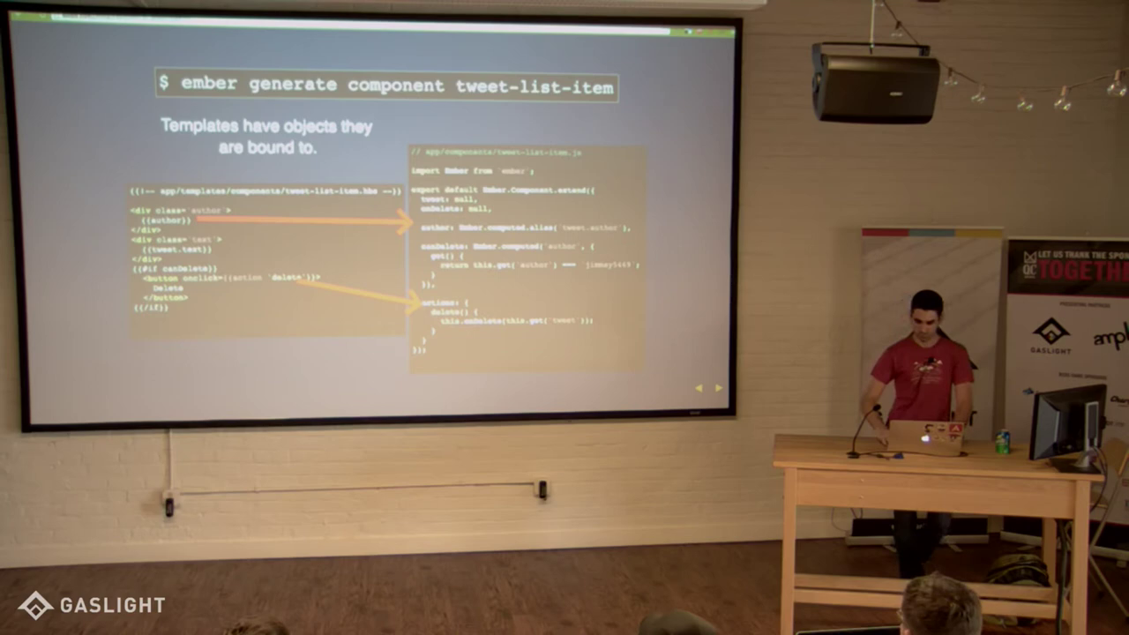
key("Right")
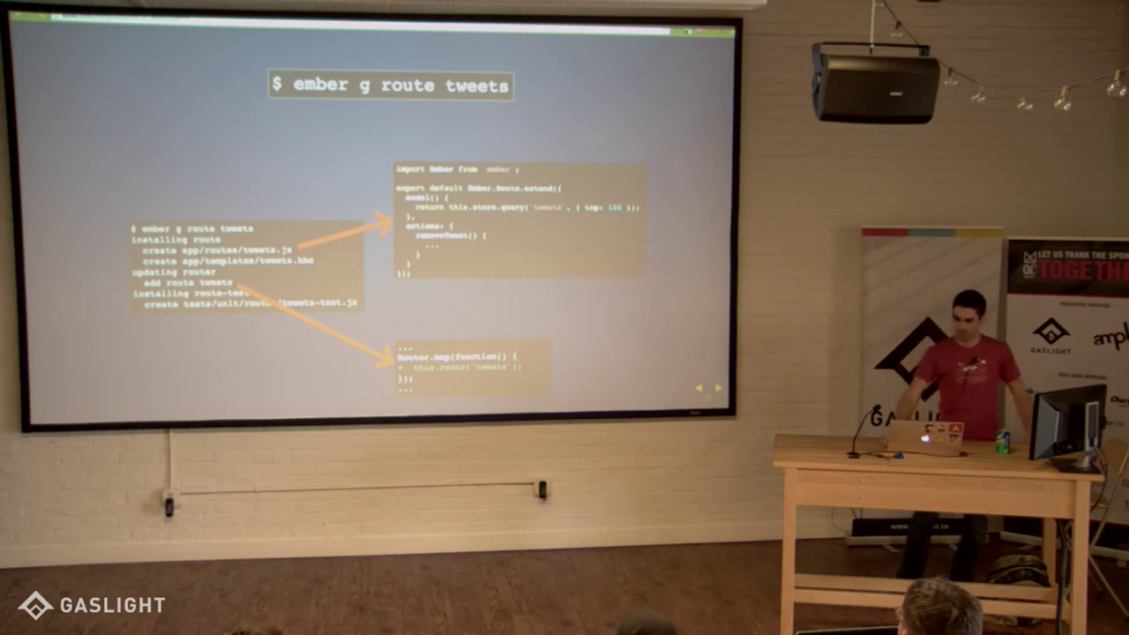
key("Right")
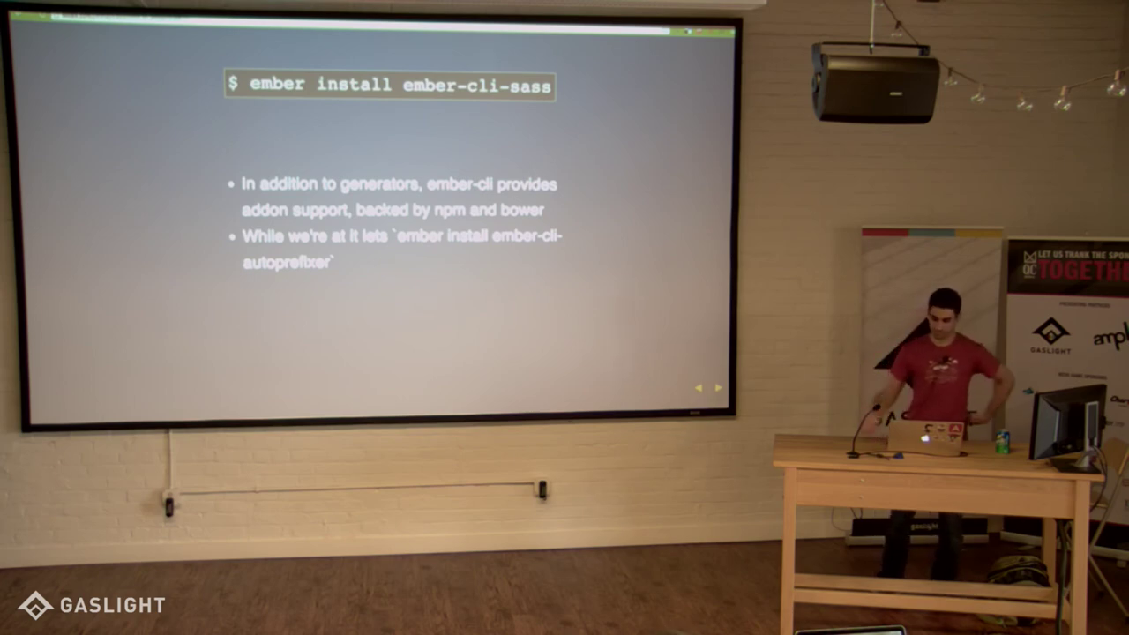
left_click(724, 386)
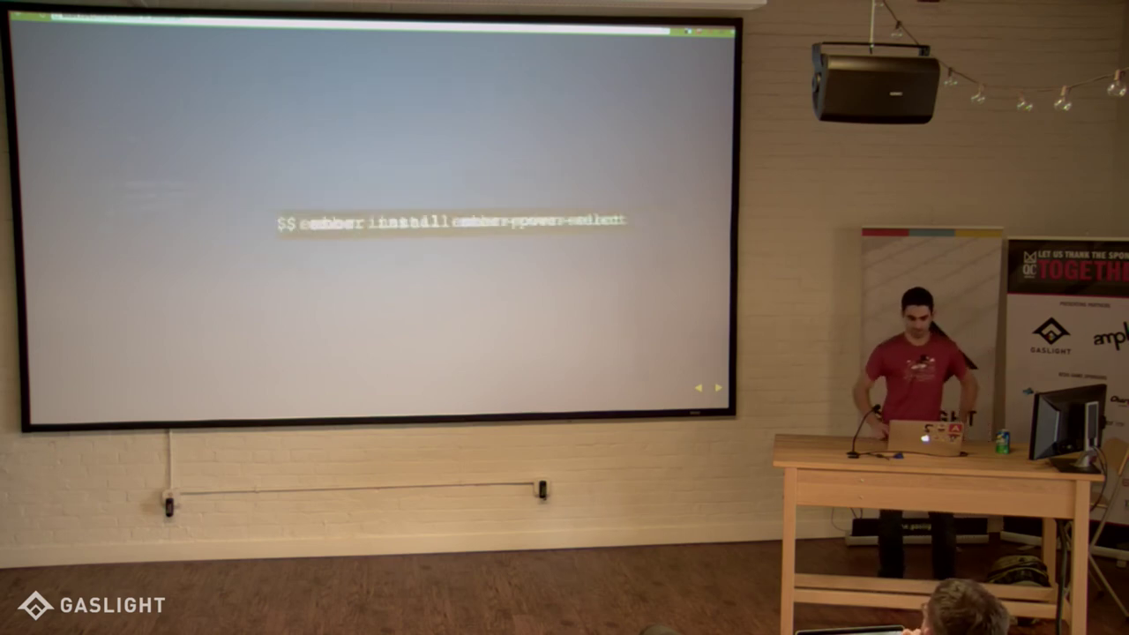